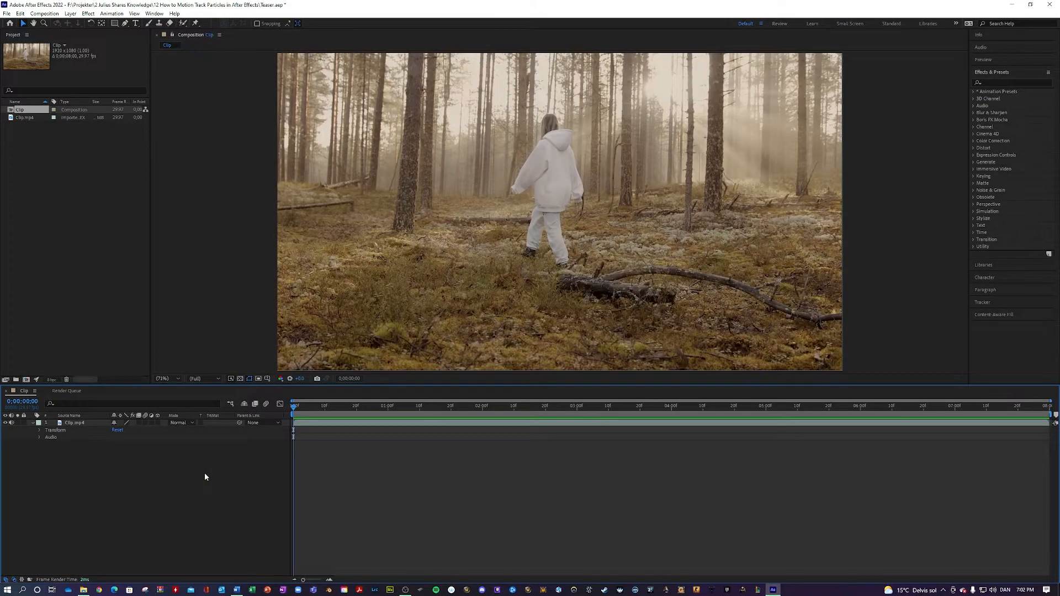
mouse_move(236, 441)
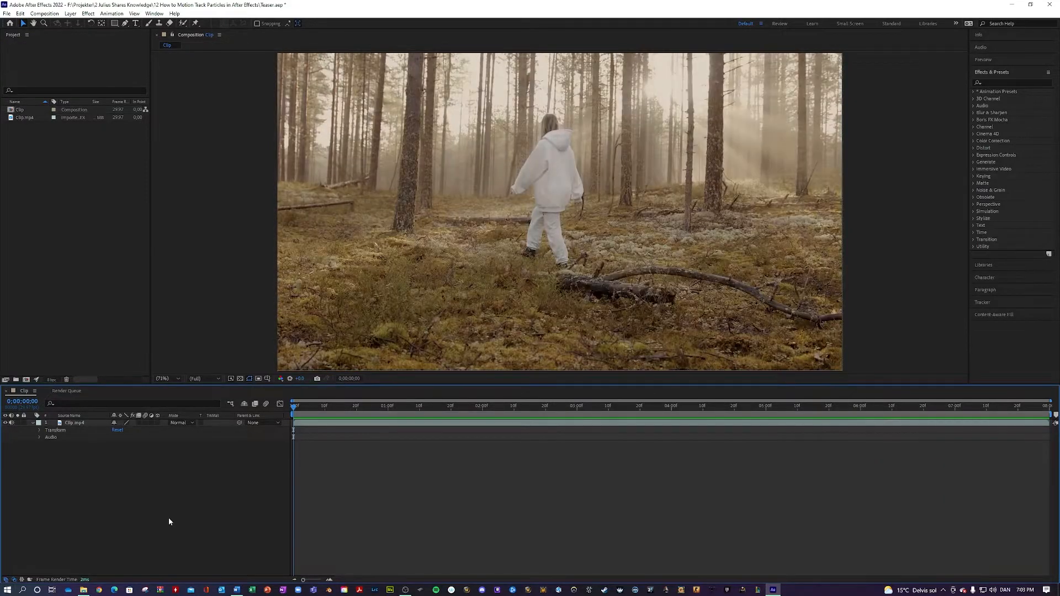
mouse_move(186, 517)
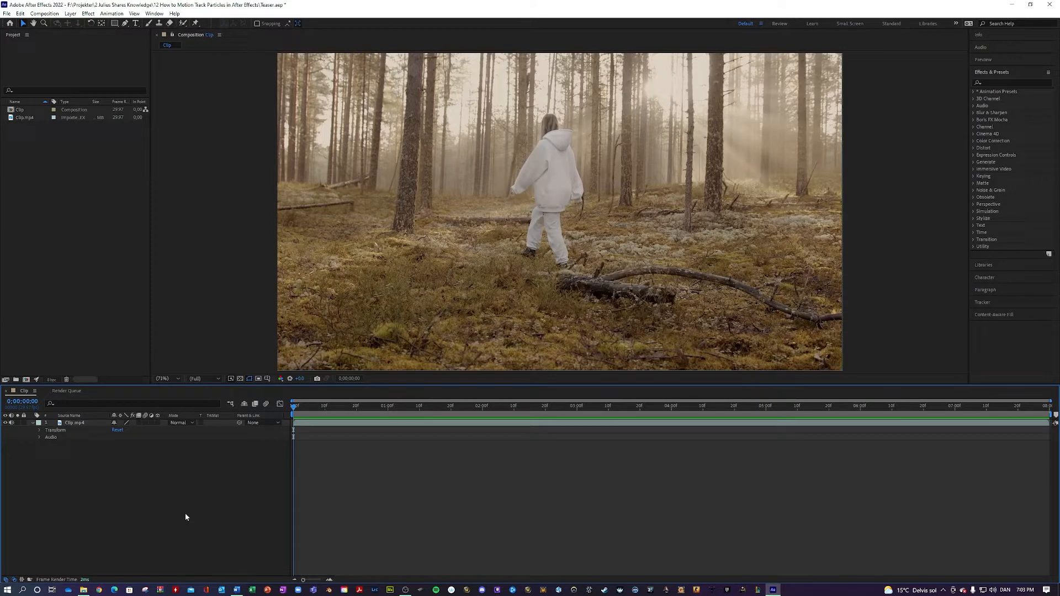
mouse_move(532, 465)
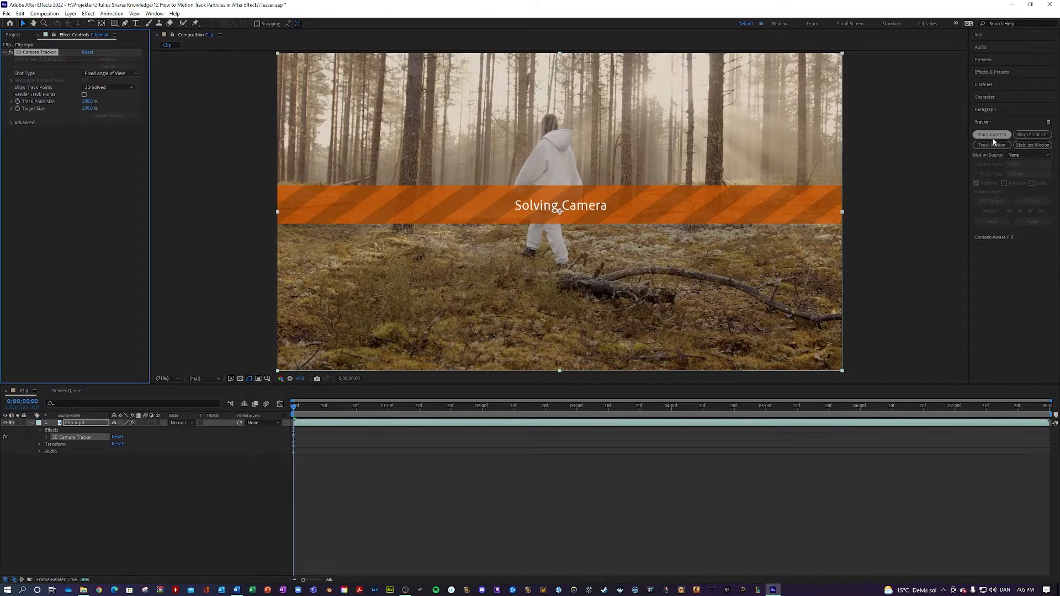
Select ground track points near the fallen branch and create a Track Null and 3D Tracker Camera
click(992, 134)
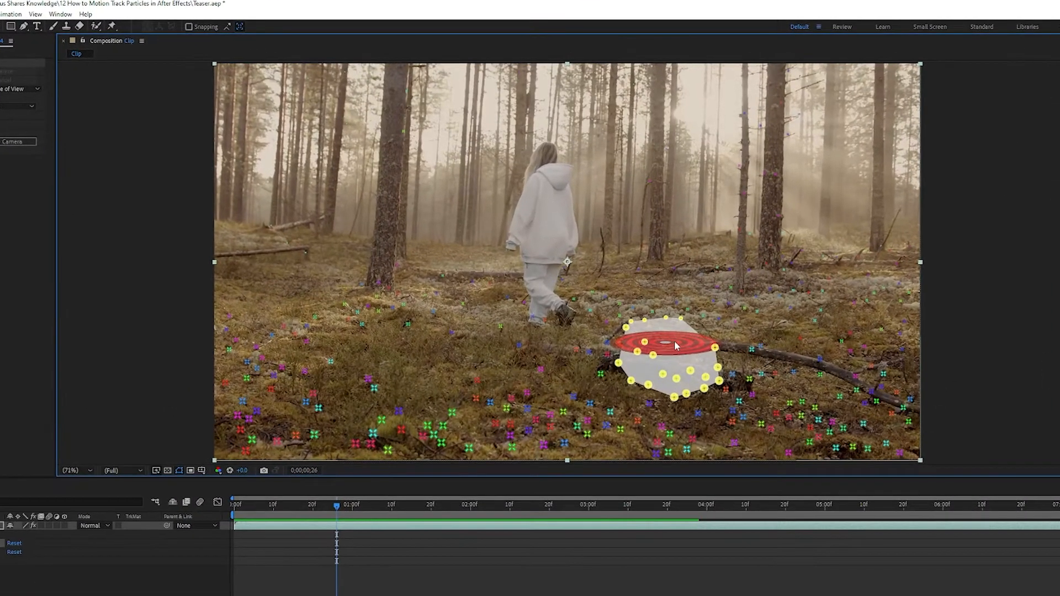
right_click(675, 346)
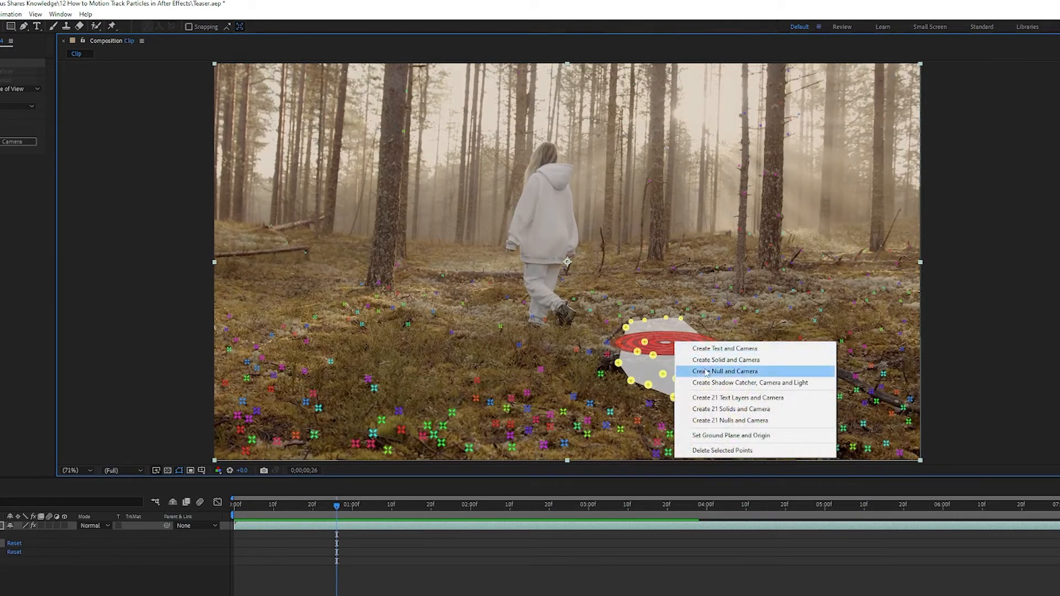
click(725, 372)
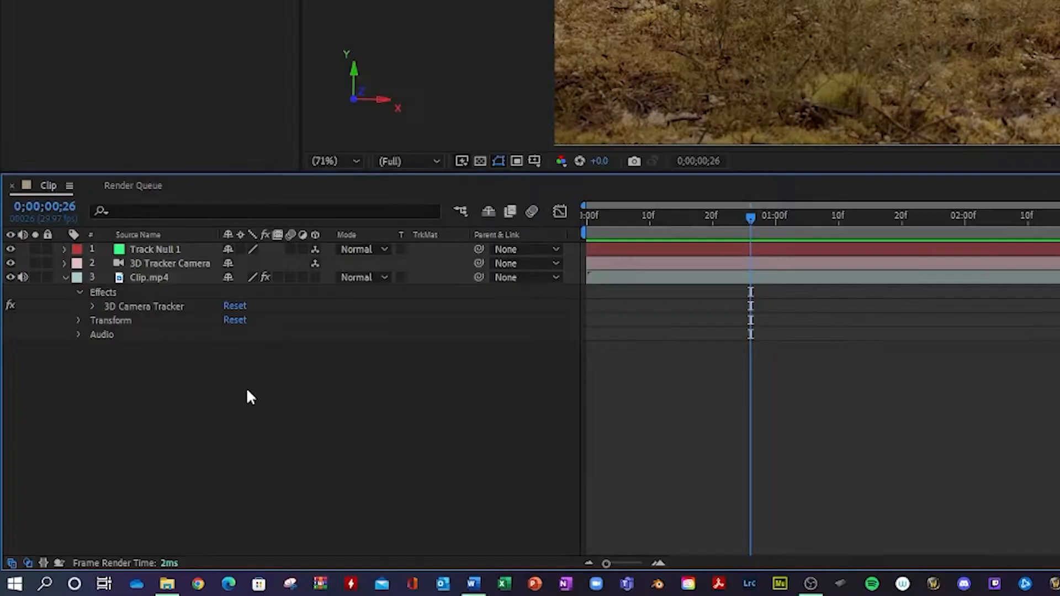
Add a new solid layer to the composition with default settings
right_click(251, 396)
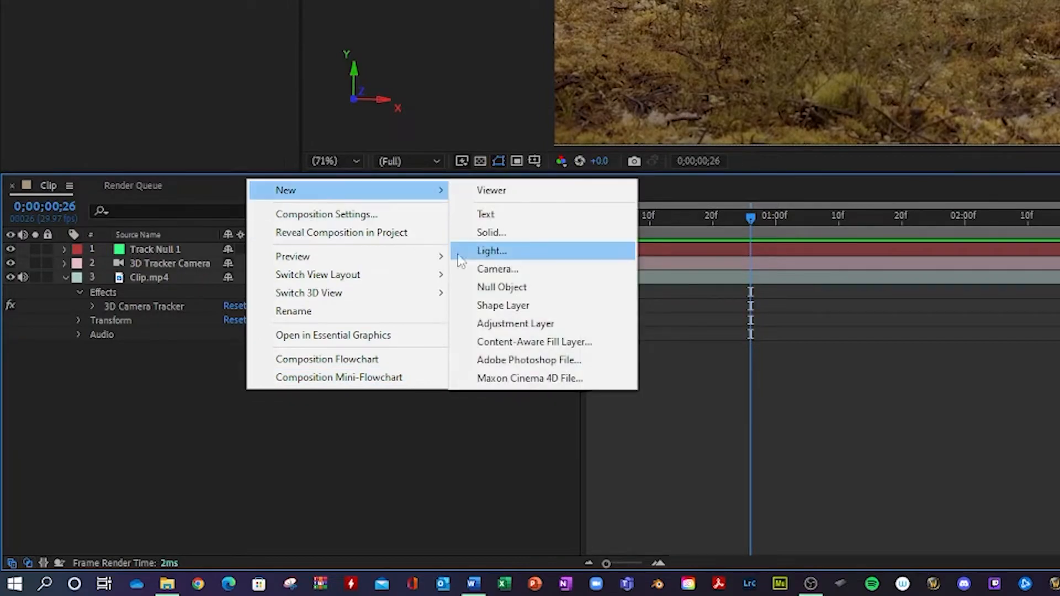
click(490, 233)
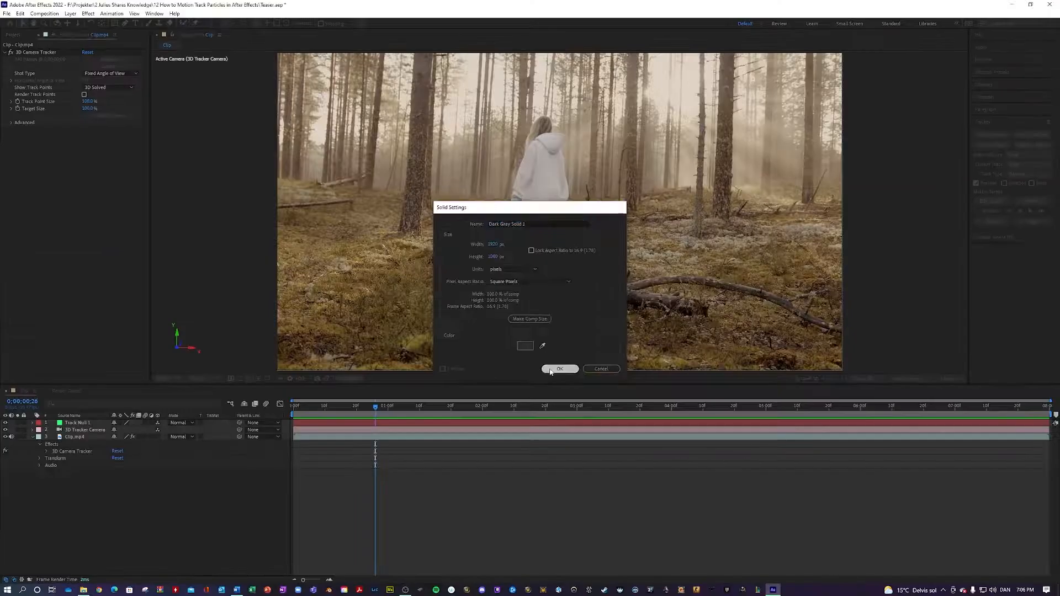
click(560, 369)
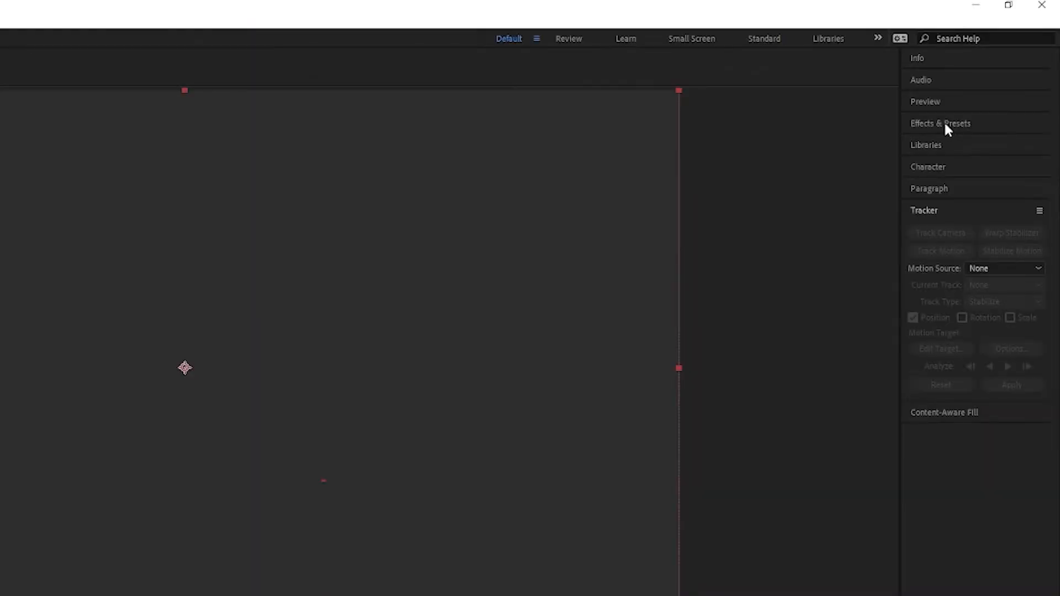
Find CC Particle World via the 'cc par' search and apply it to the solid
click(941, 124)
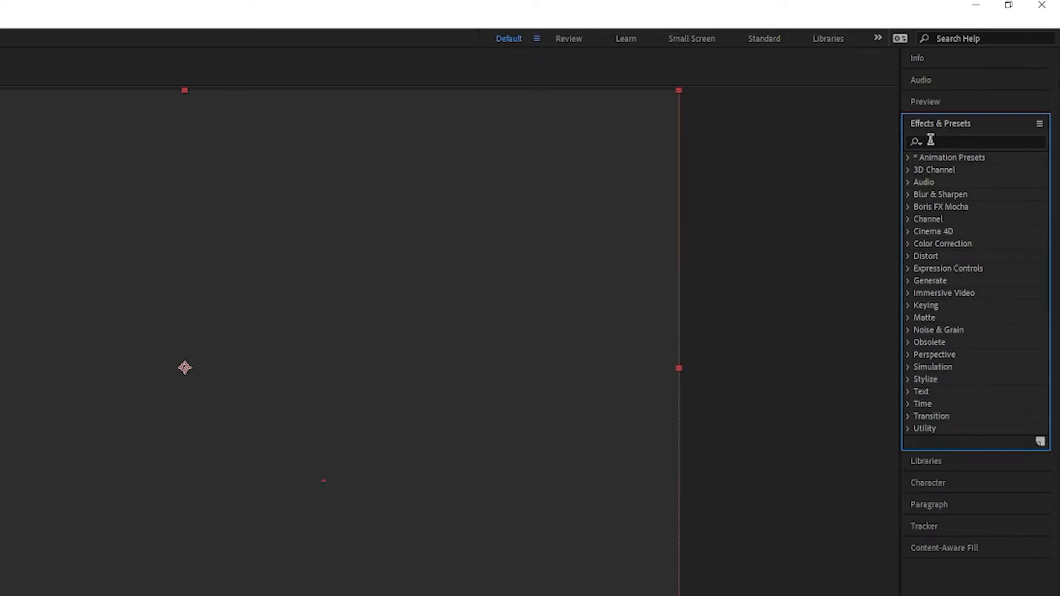
text(pa)
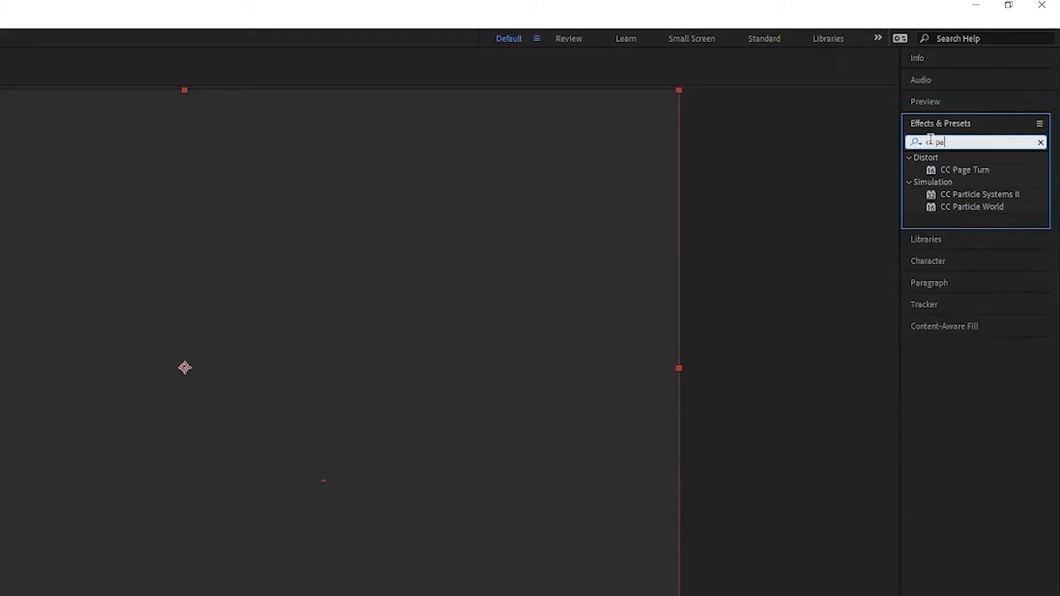
text(cc par)
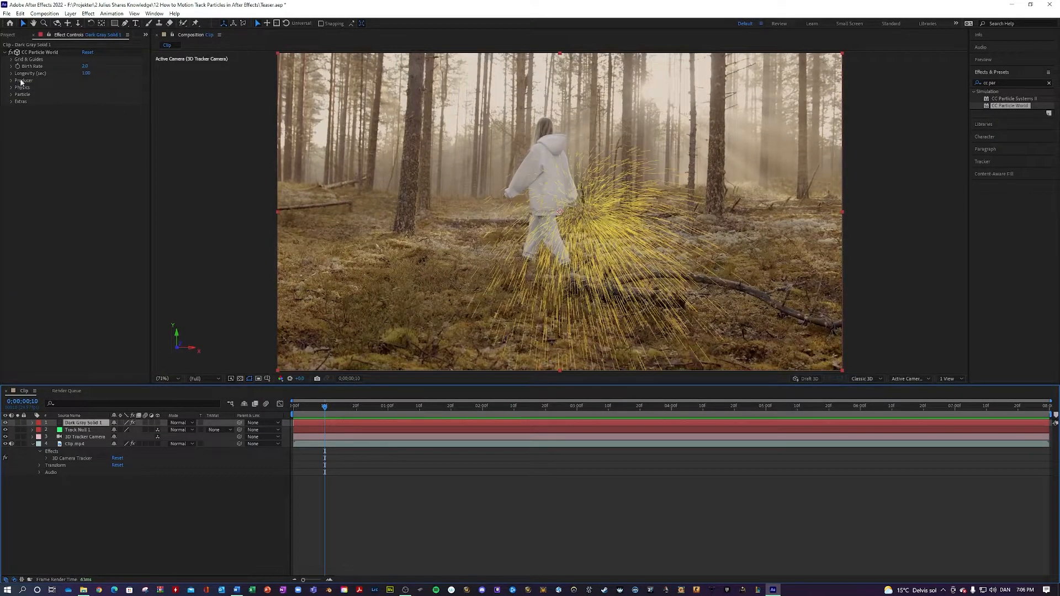
Expand the Producer settings and enlarge the emitter's X, Y and Z radius values
click(29, 60)
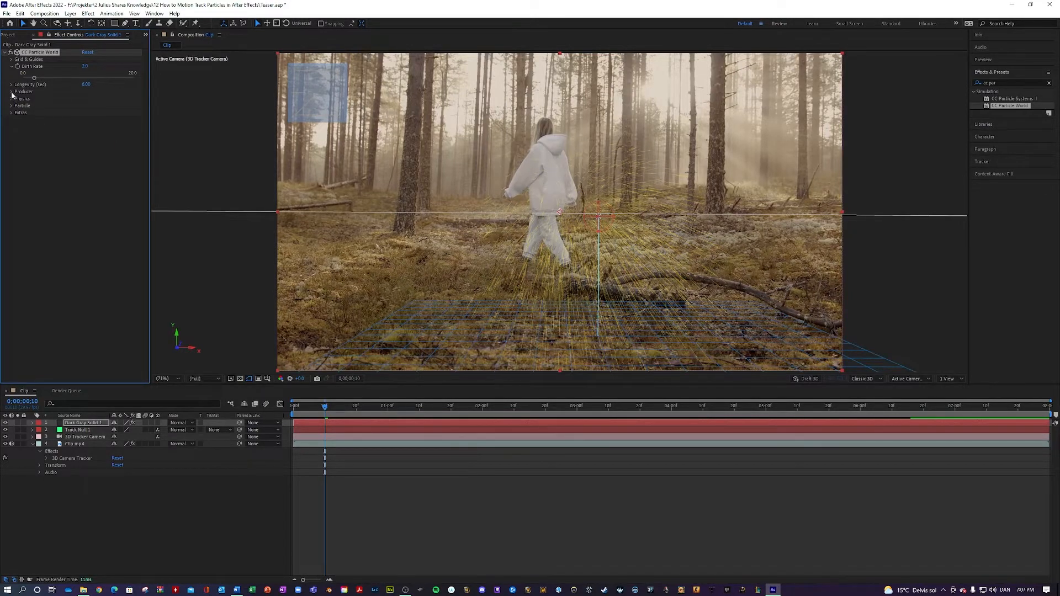
click(11, 92)
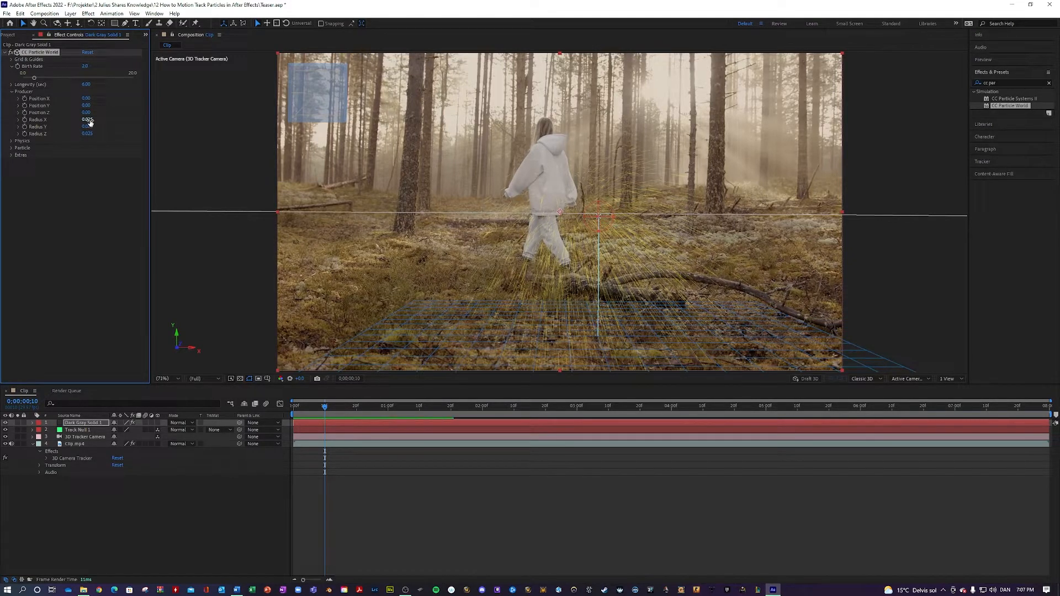
click(88, 119)
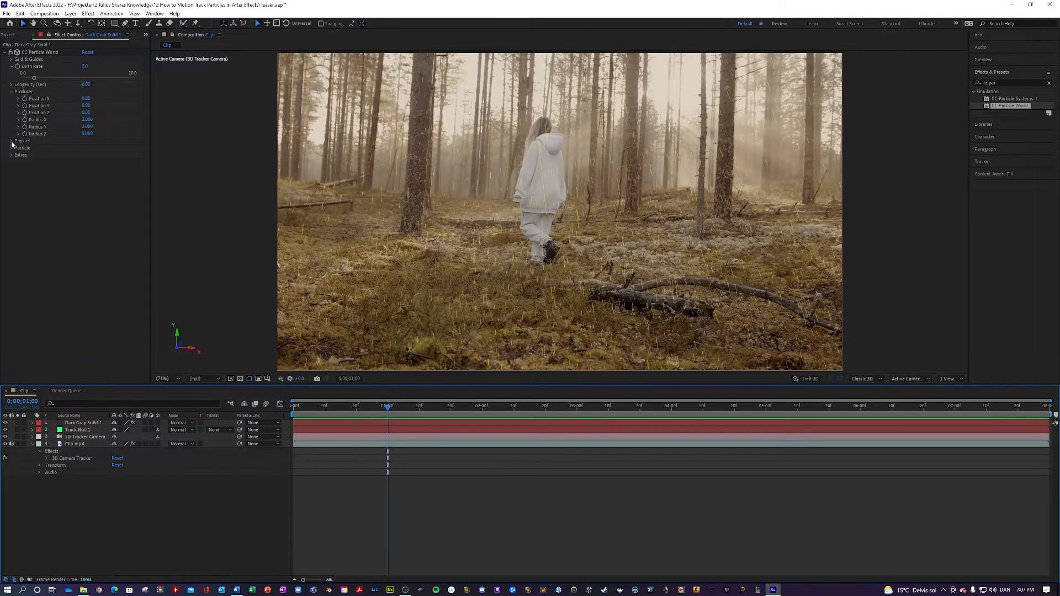
Lower Velocity to near zero and reduce Gravity in Physics, previewing on later frames
click(11, 140)
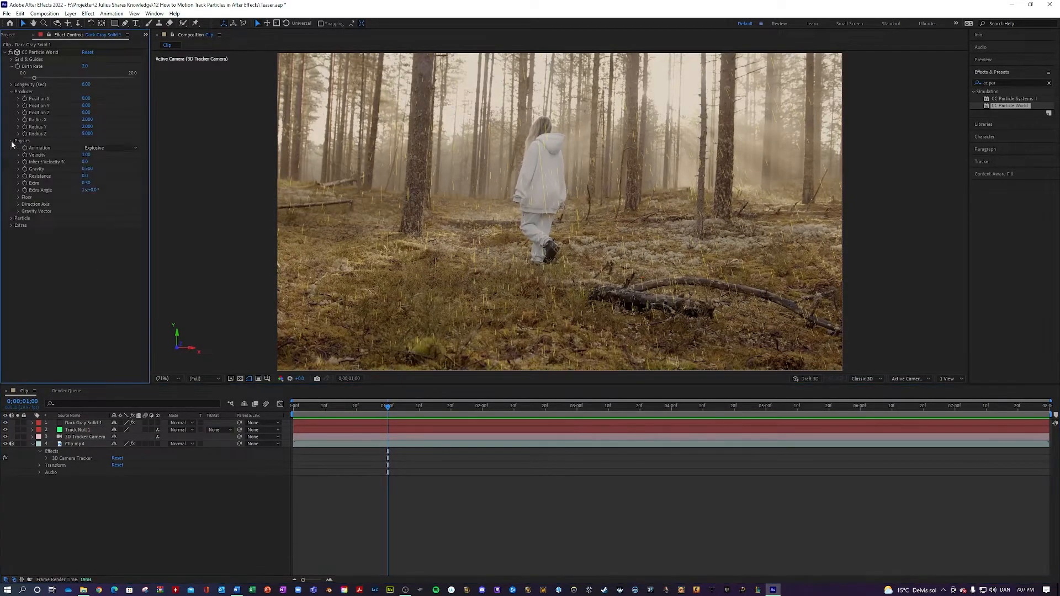
click(86, 154)
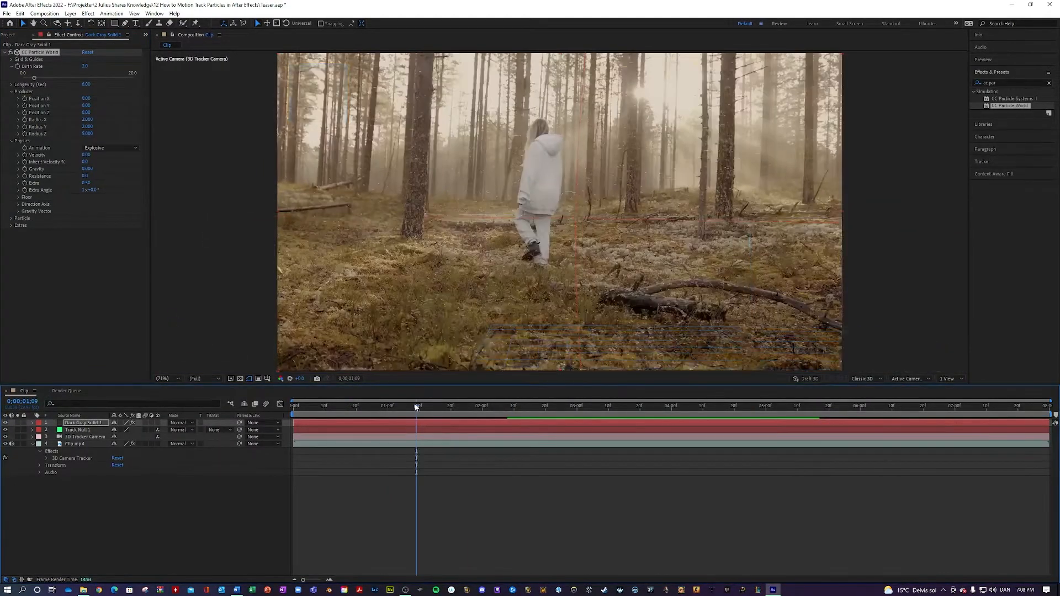
drag(417, 406, 398, 406)
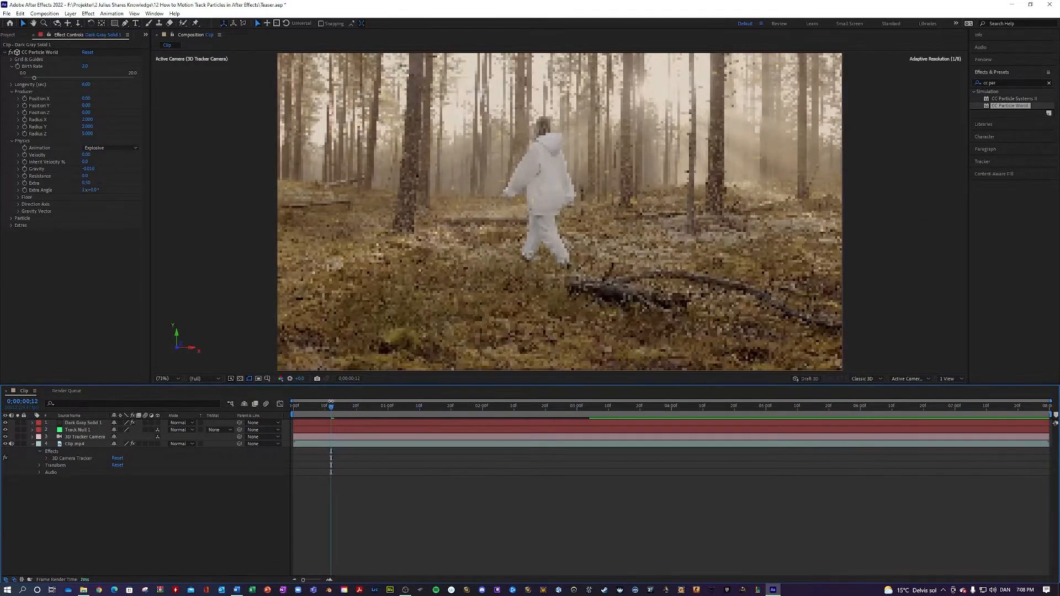
click(765, 405)
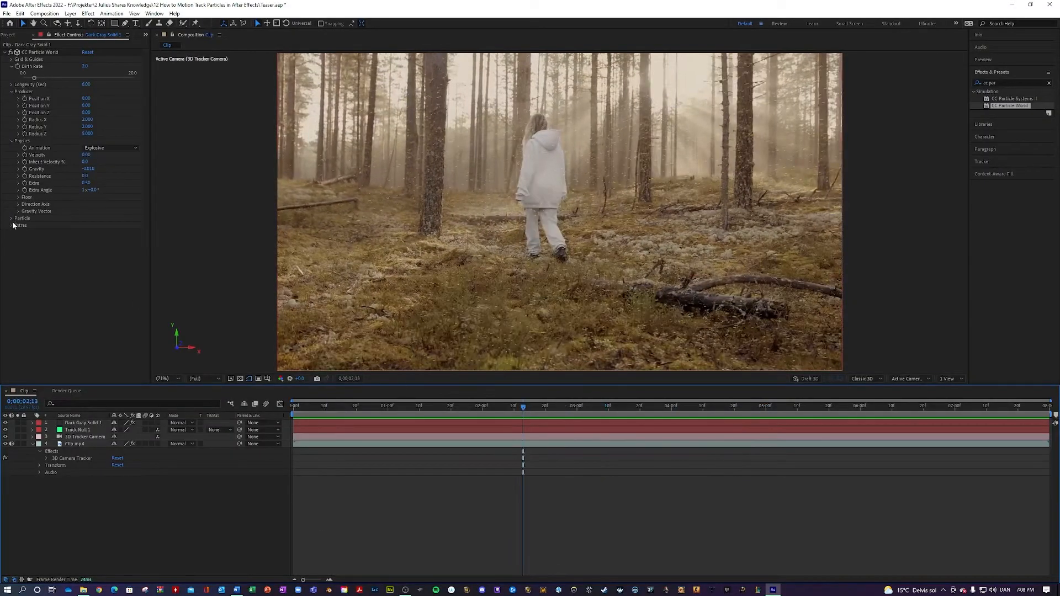
Set the Particle Type to Faded Sphere and preview a frame
click(12, 218)
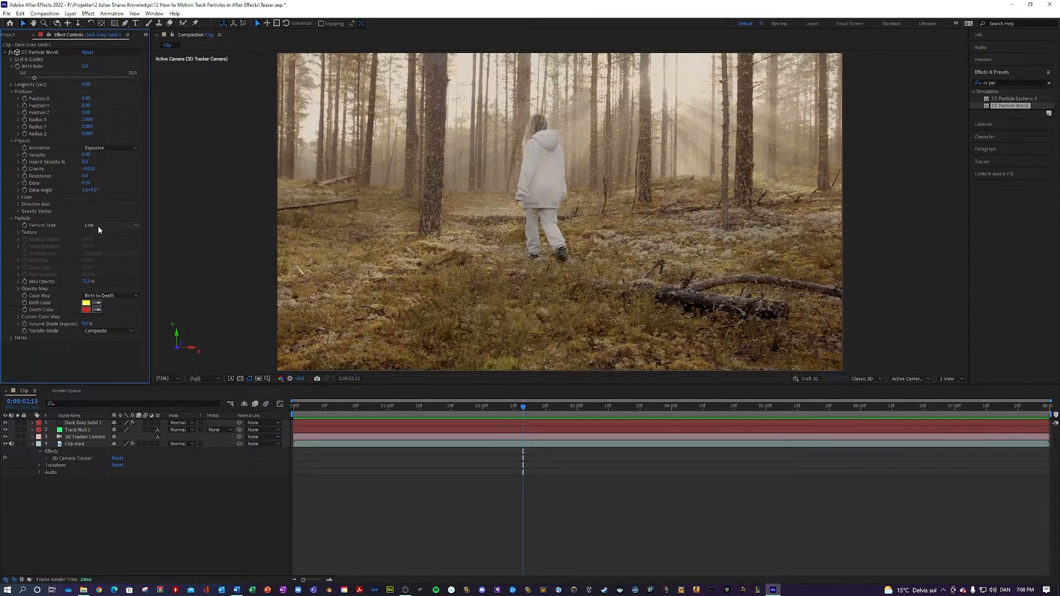
click(109, 225)
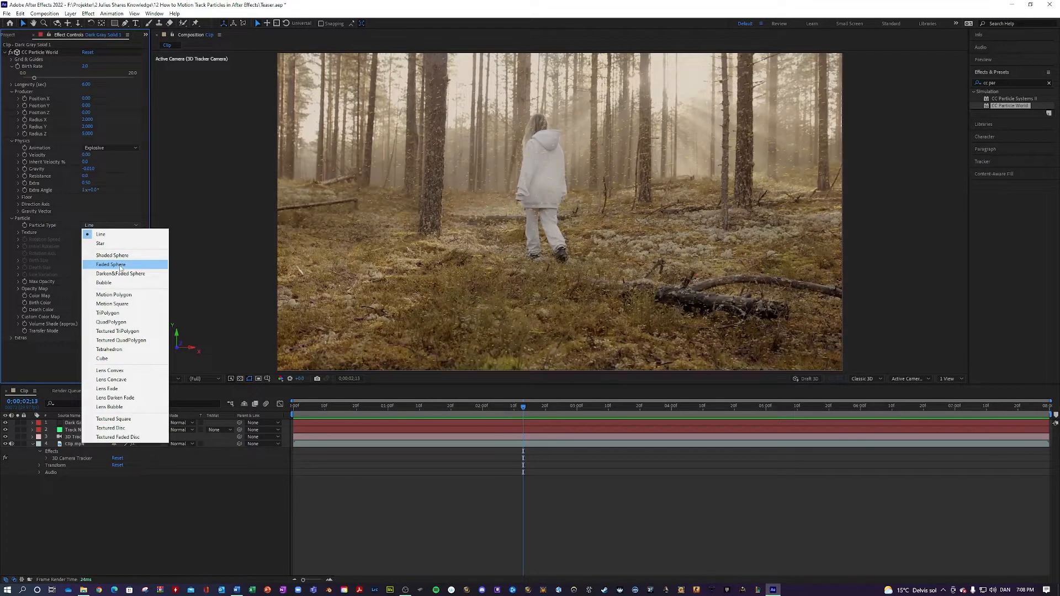
click(111, 264)
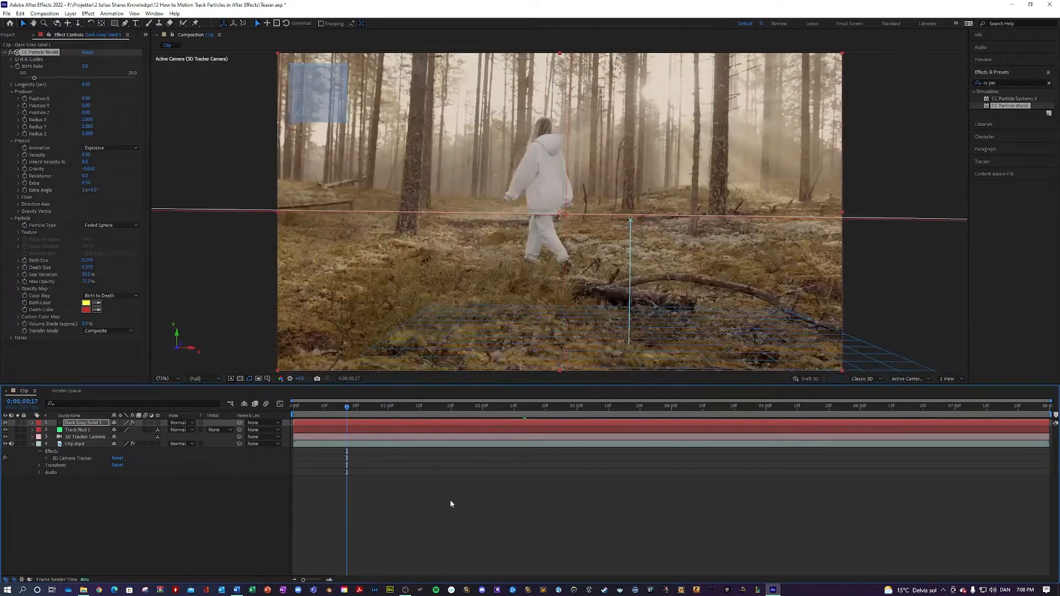
click(487, 405)
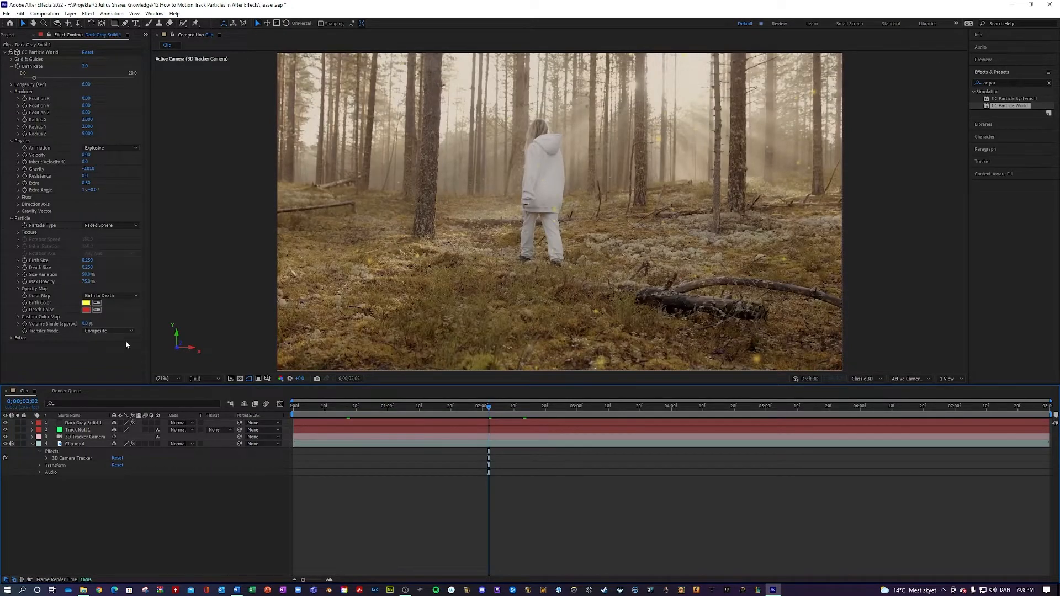
click(88, 282)
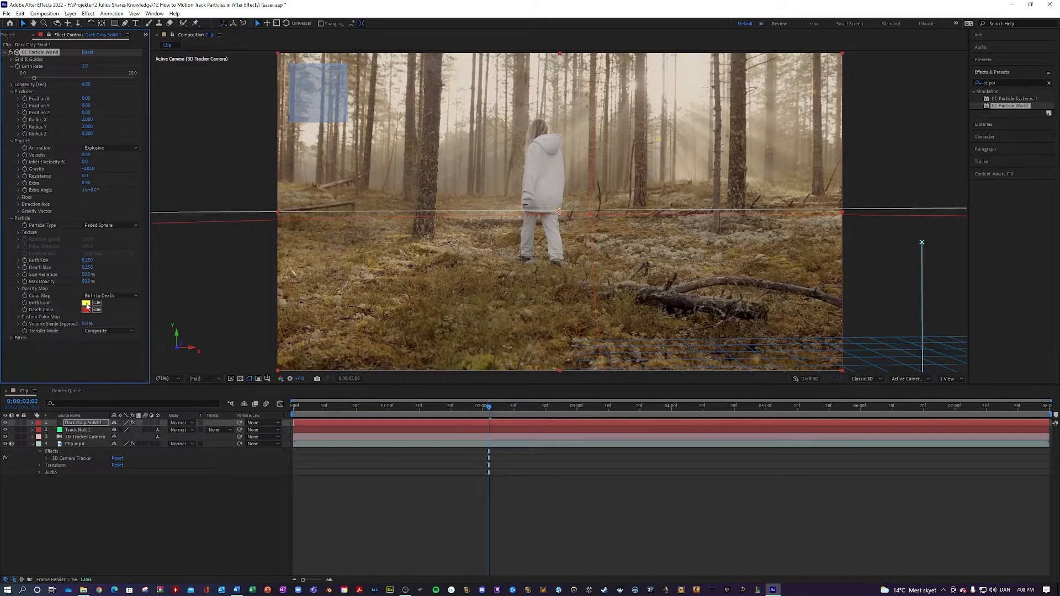
Set the Birth Color to cyan and the Death Color to blue, then return to an earlier frame
click(88, 303)
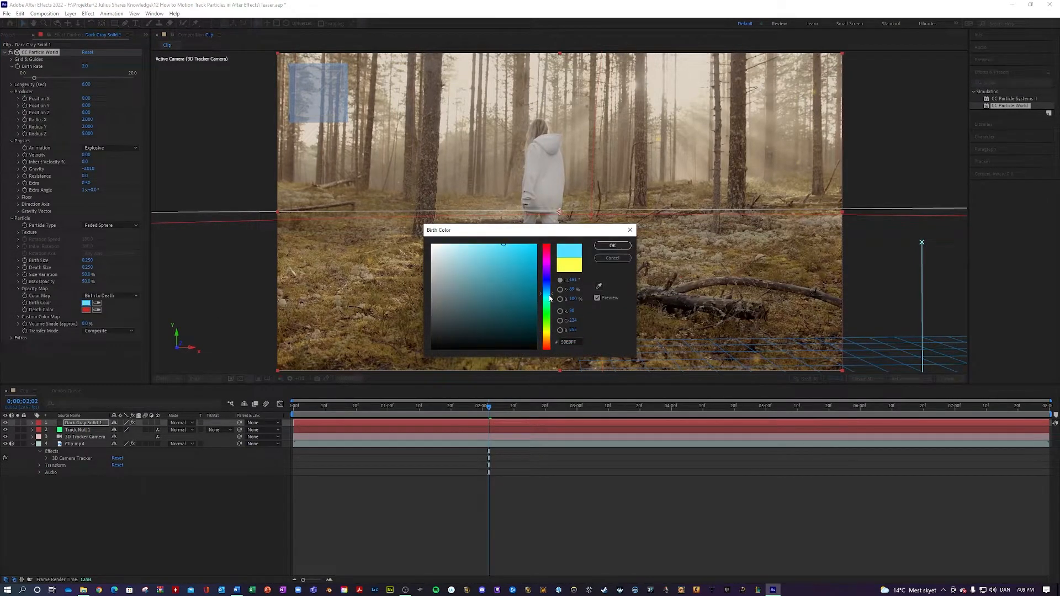
click(611, 245)
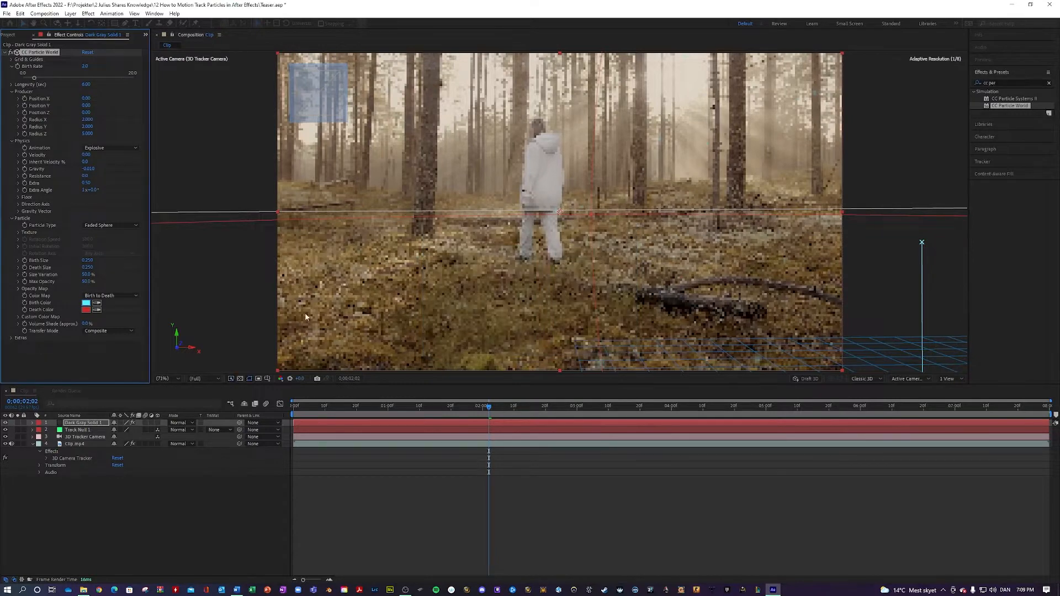
click(91, 309)
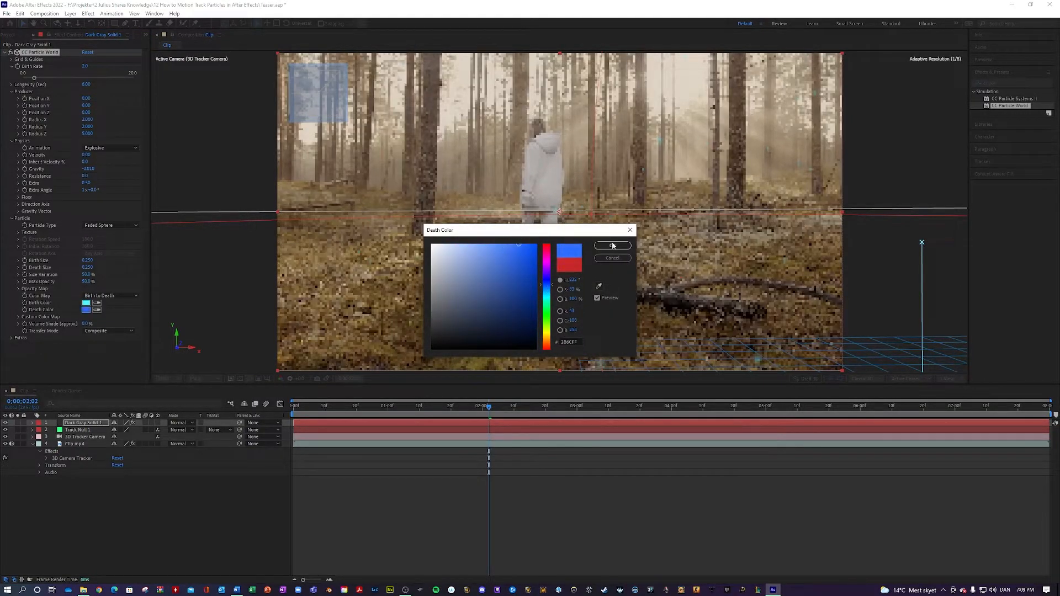
click(611, 245)
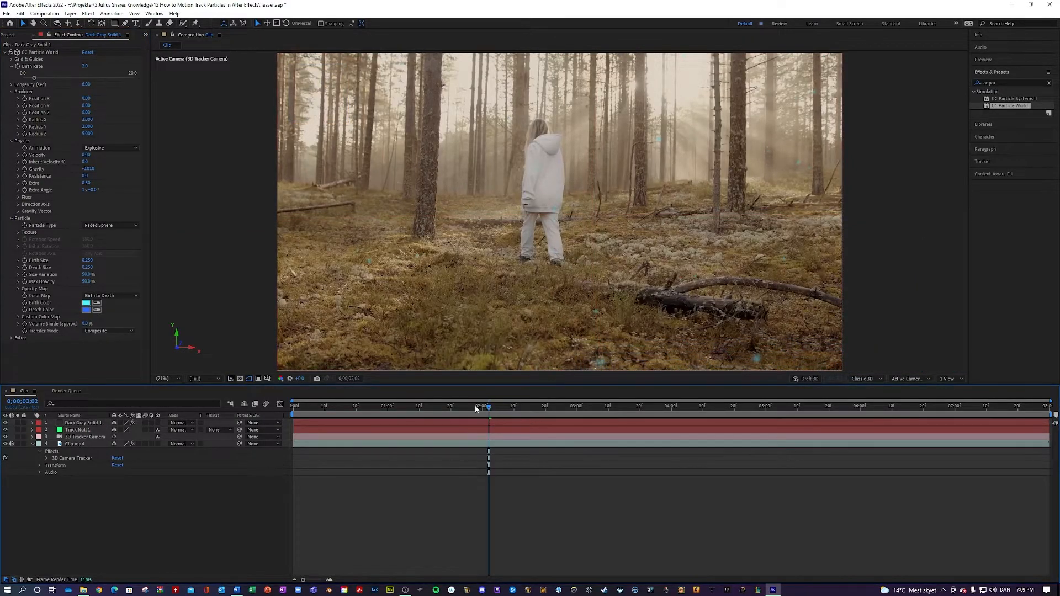
click(292, 405)
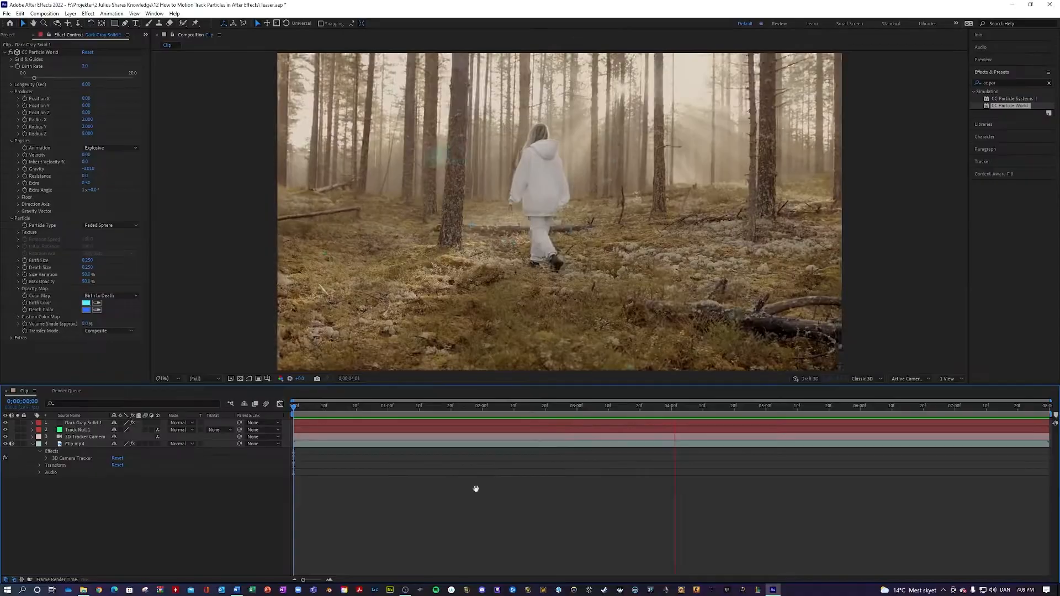
Scrub through several frames to preview the drifting particles
click(526, 406)
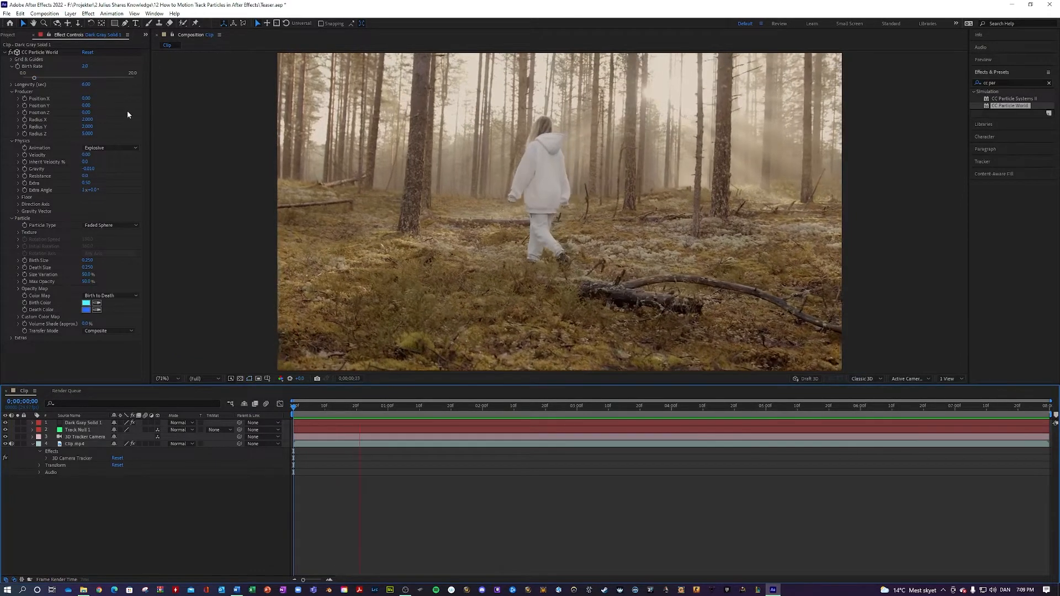
click(487, 405)
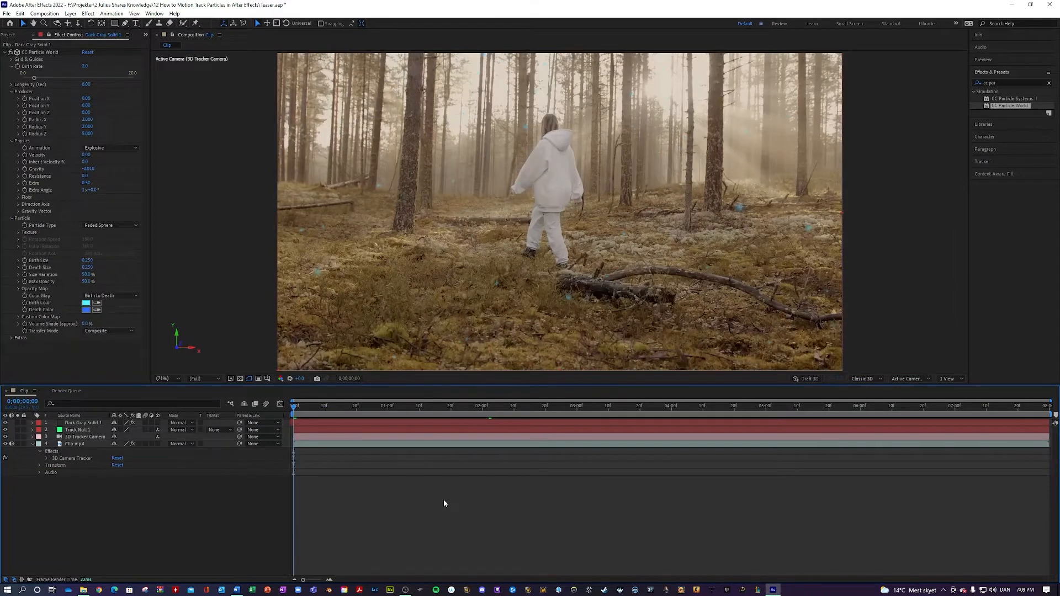
click(895, 406)
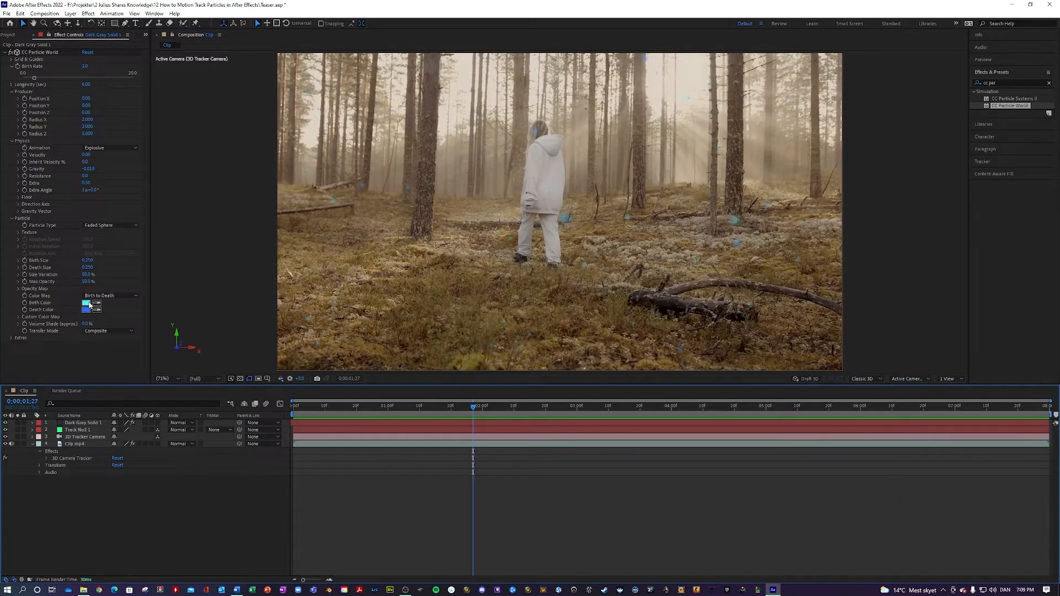
Change both the Birth Color and Death Color to yellow
click(87, 303)
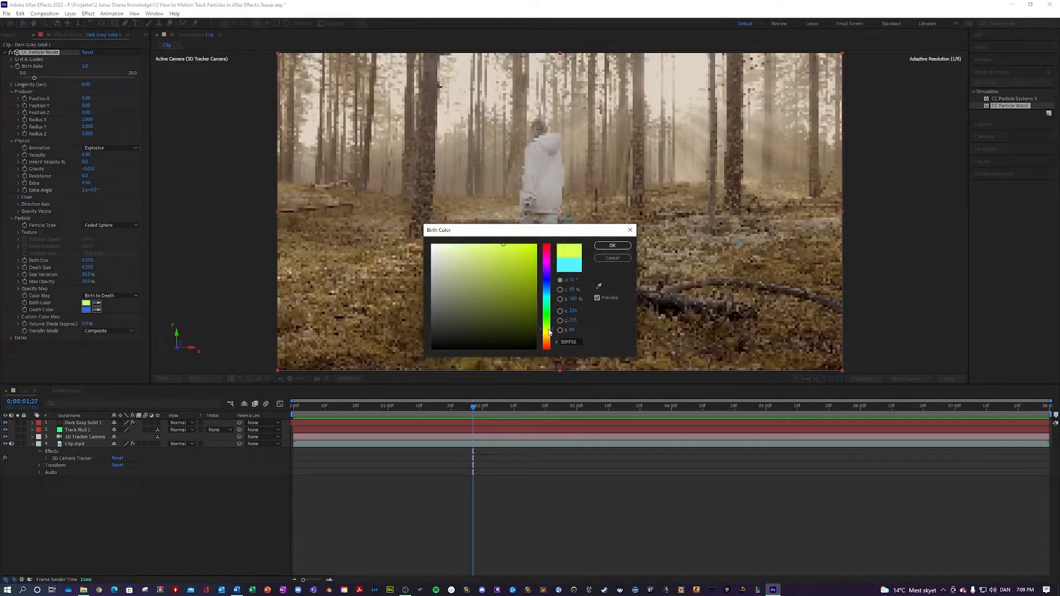
click(612, 245)
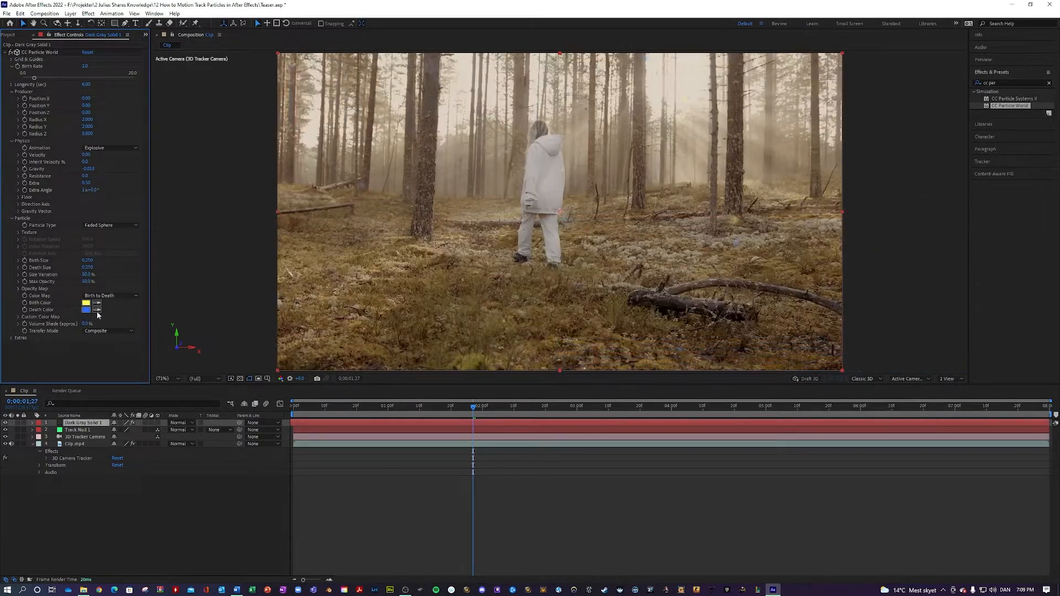
click(86, 310)
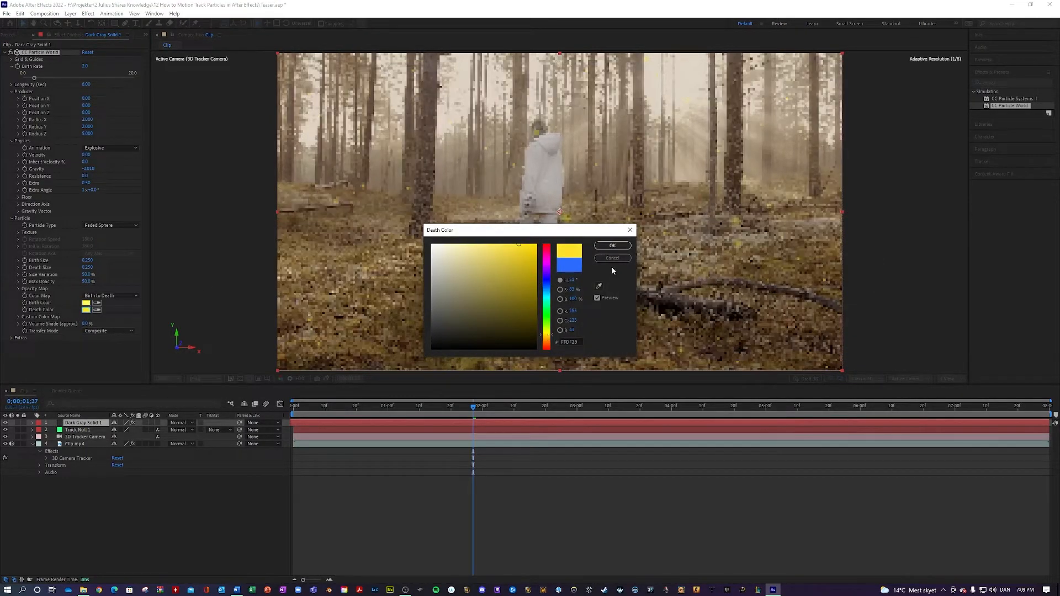
click(611, 245)
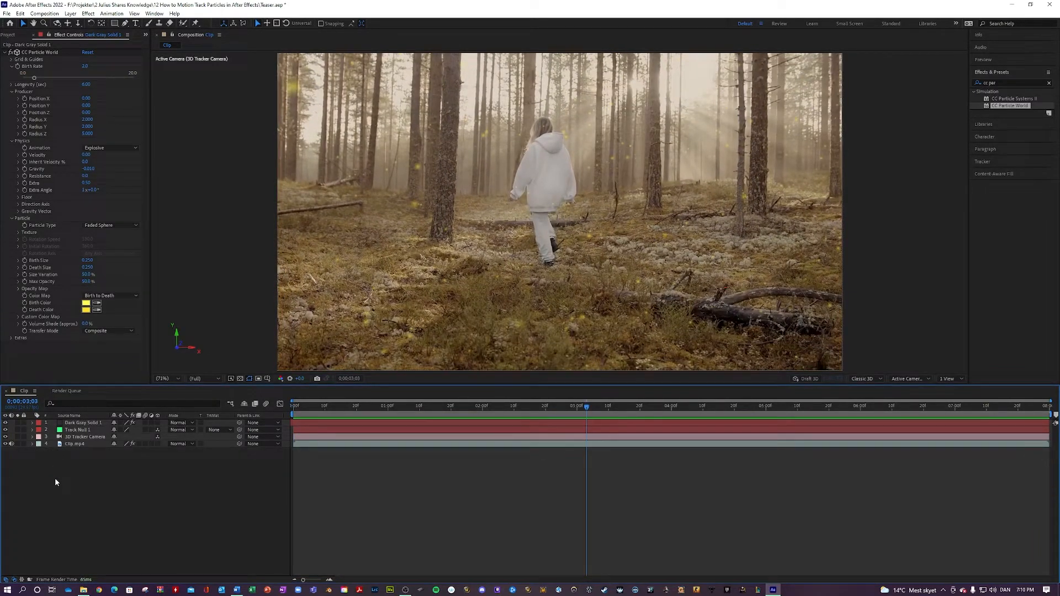
Add an adjustment layer with Lumetri Color and set its Creative Look to SL BIG LDR
right_click(56, 483)
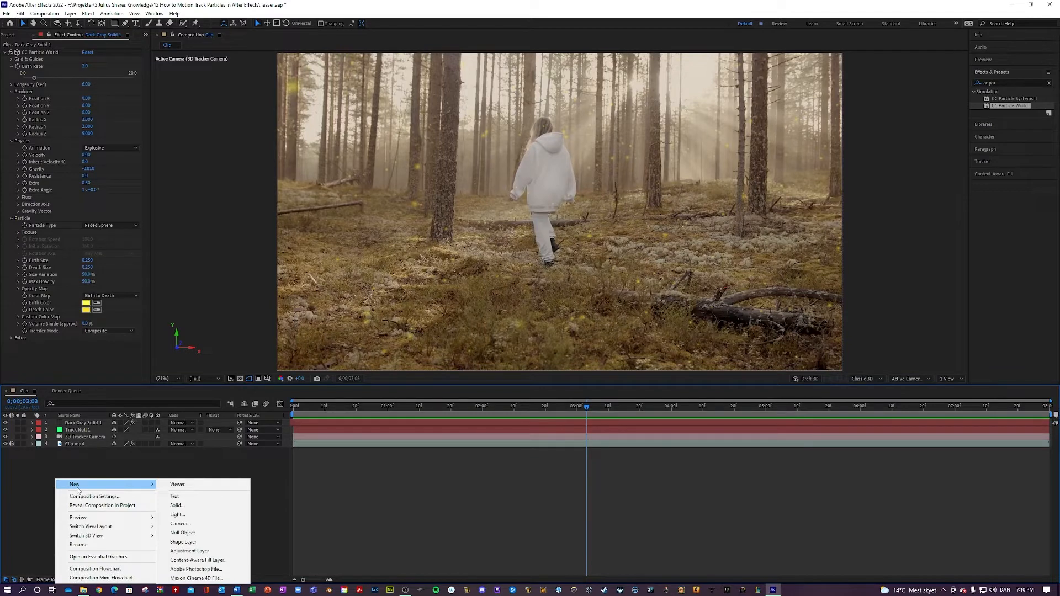
click(48, 485)
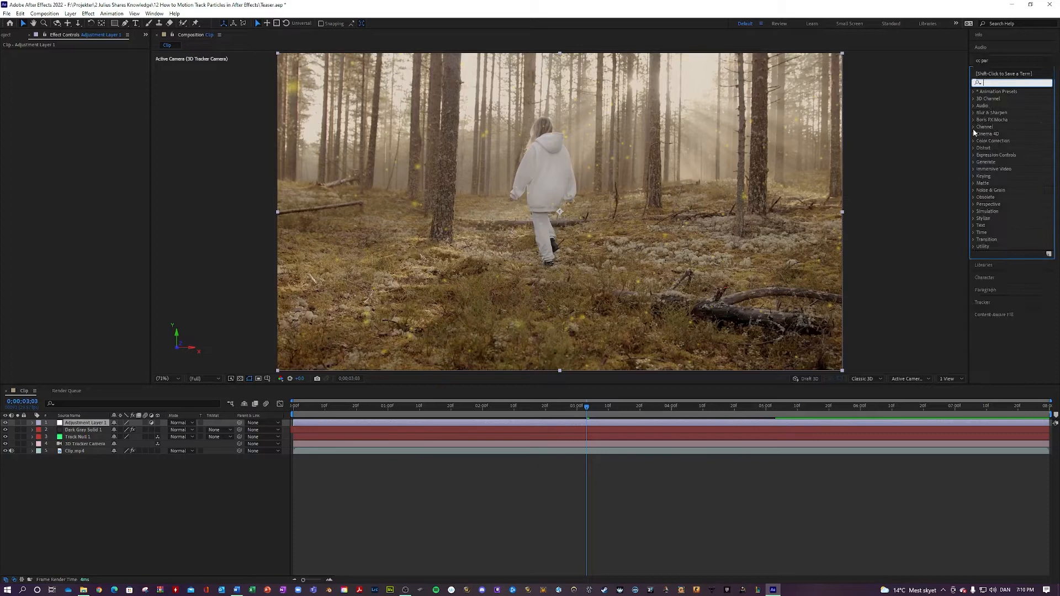
click(992, 141)
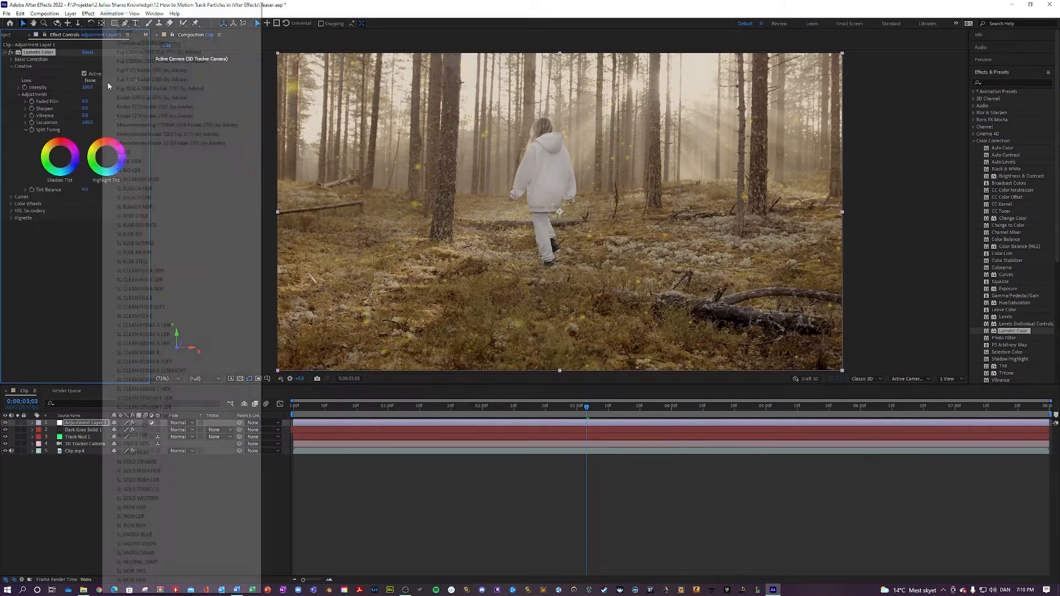
click(90, 80)
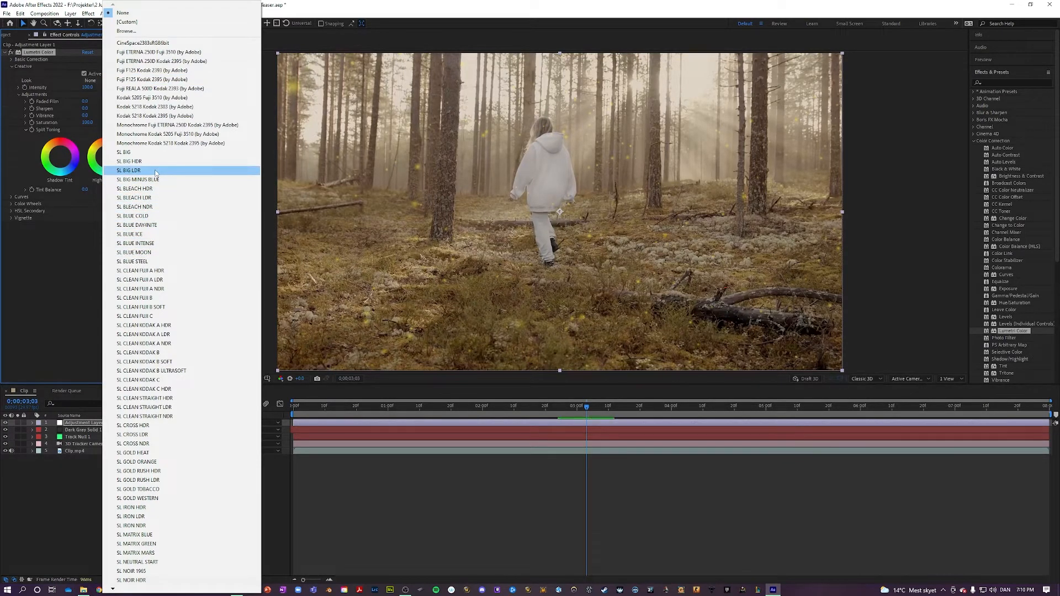
click(129, 170)
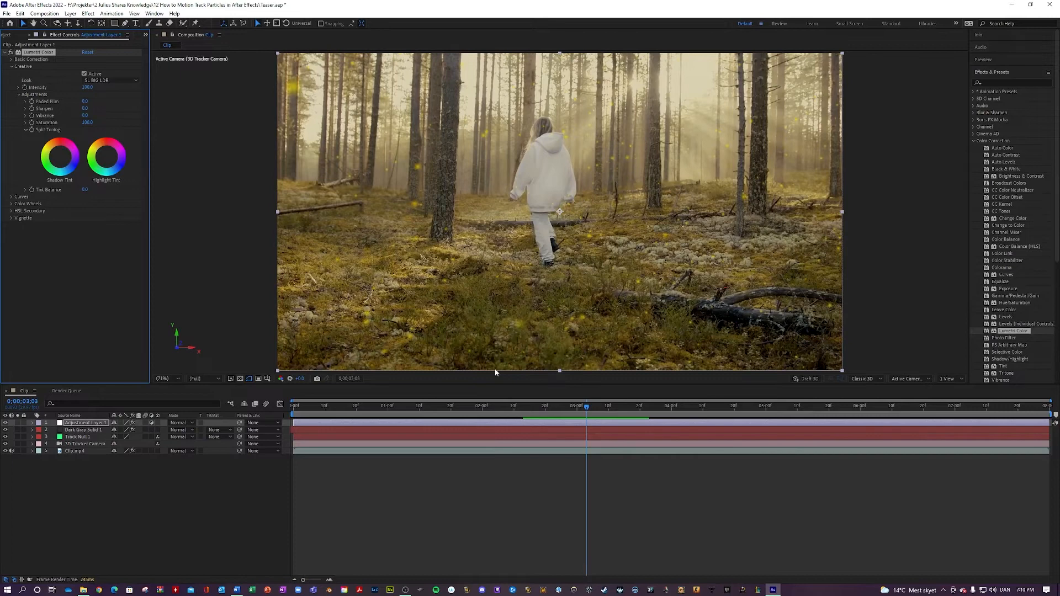